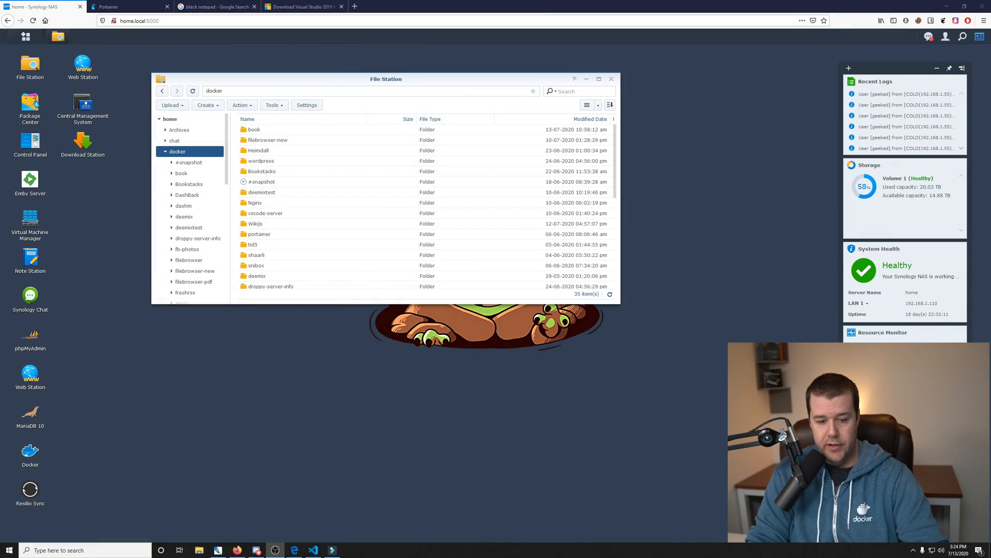
# - Review the BookStack compose file with config volumes at /volume1/docker/bookstack:/config
pyautogui.click(312, 549)
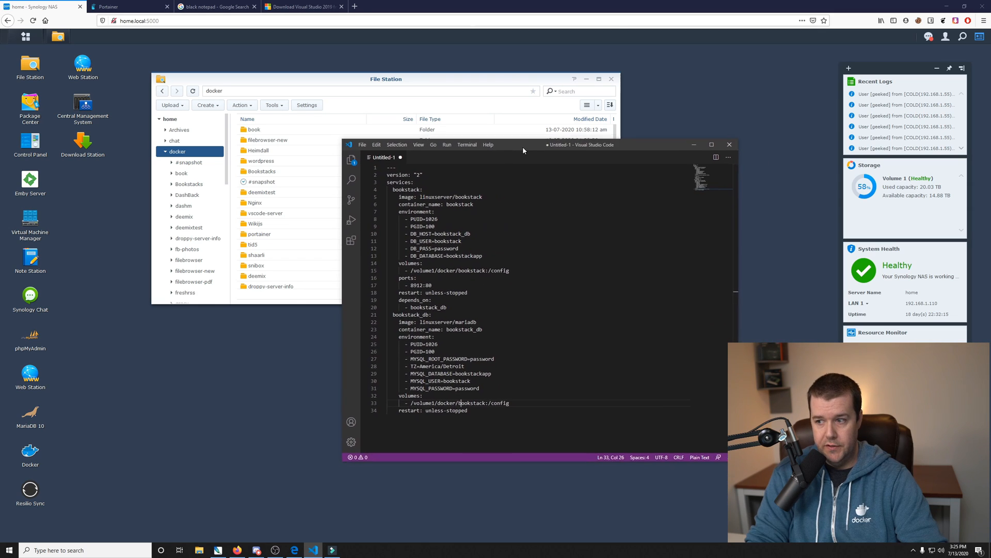
pyautogui.moveTo(523, 145); pyautogui.dragTo(485, 156)
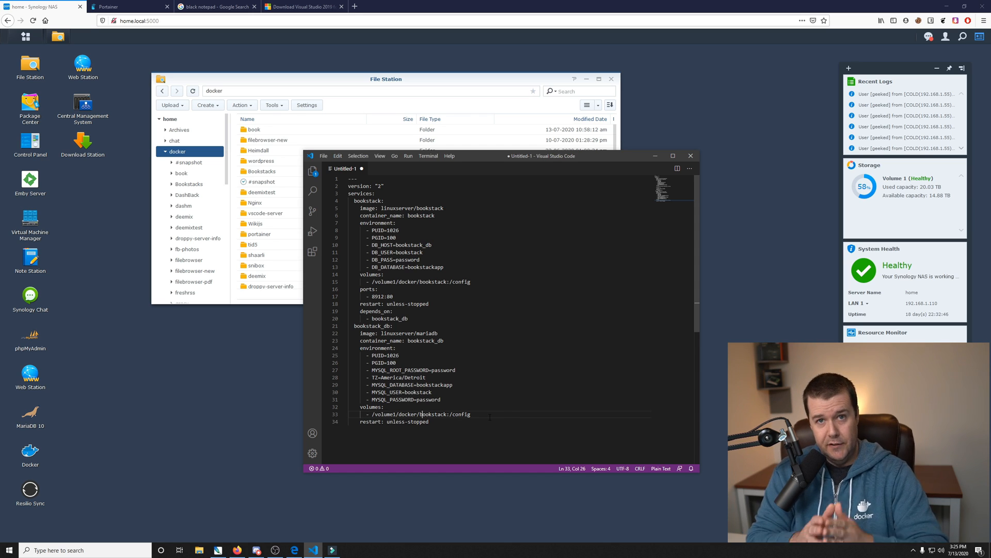
pyautogui.moveTo(285, 158)
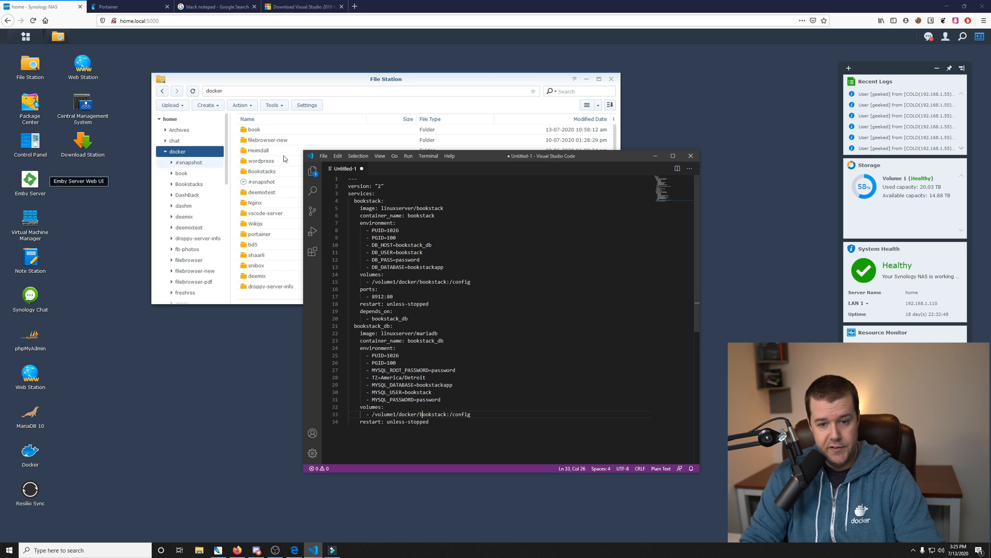
pyautogui.doubleClick(443, 281)
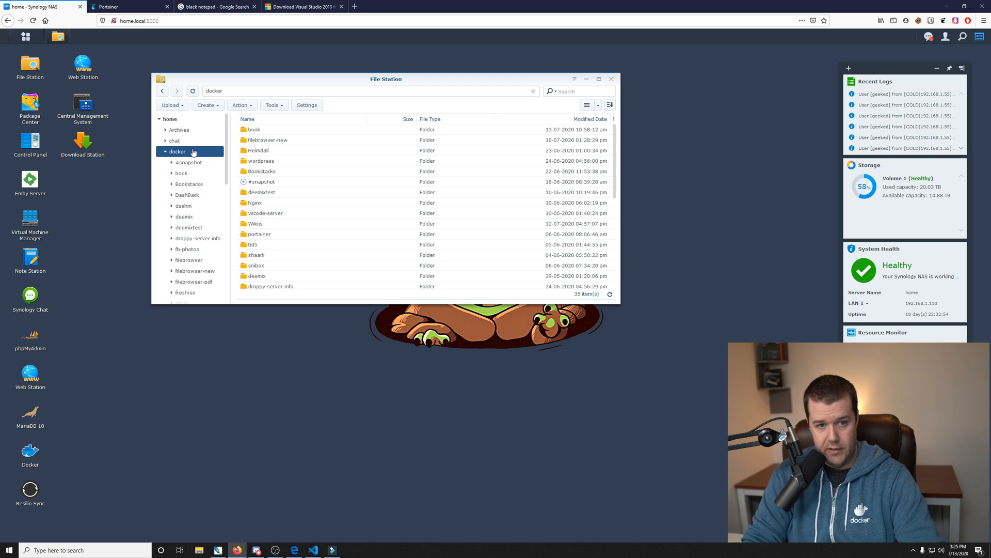
# - Create a new bookstack folder inside docker in File Station
pyautogui.click(208, 104)
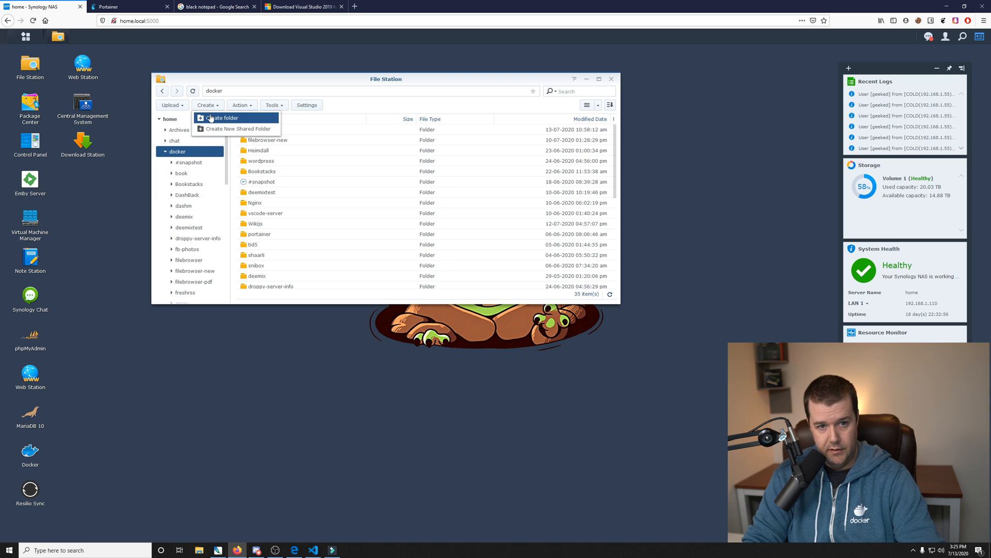
pyautogui.click(222, 118)
pyautogui.write('bookstack')
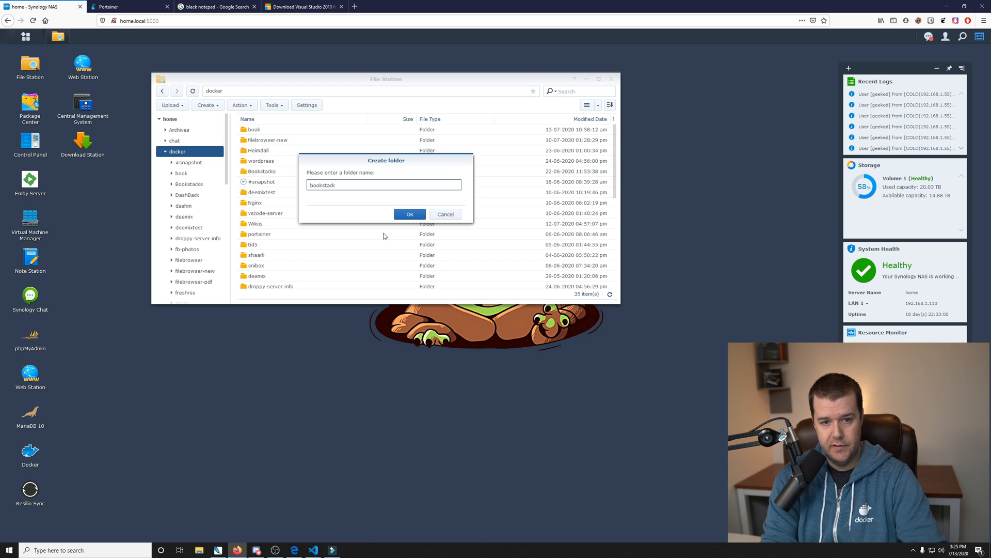
pyautogui.click(409, 214)
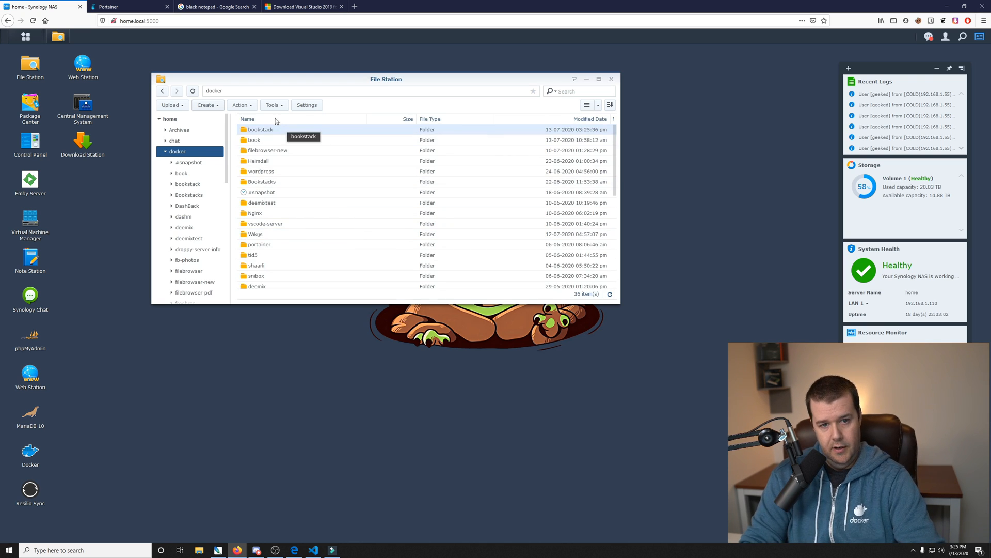
pyautogui.moveTo(256, 255)
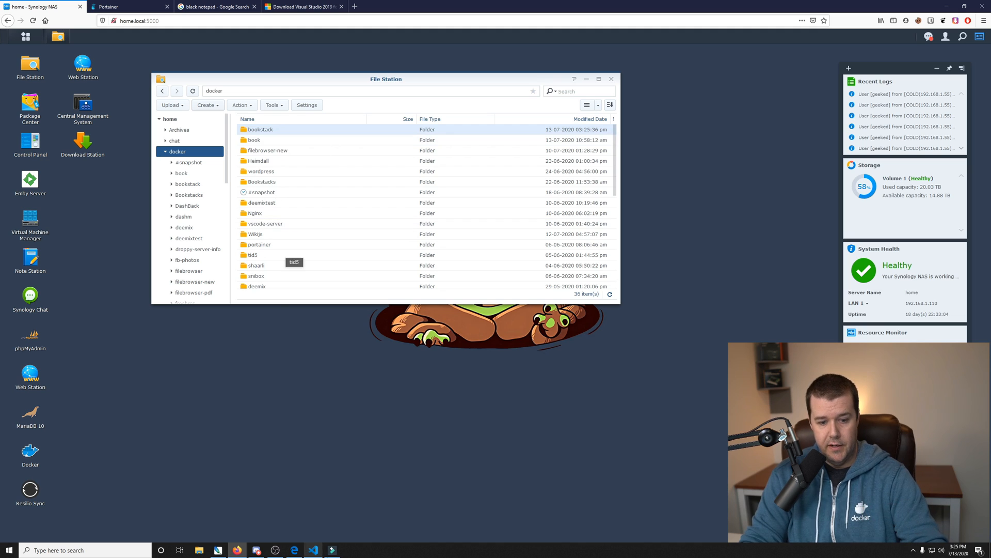
pyautogui.click(331, 549)
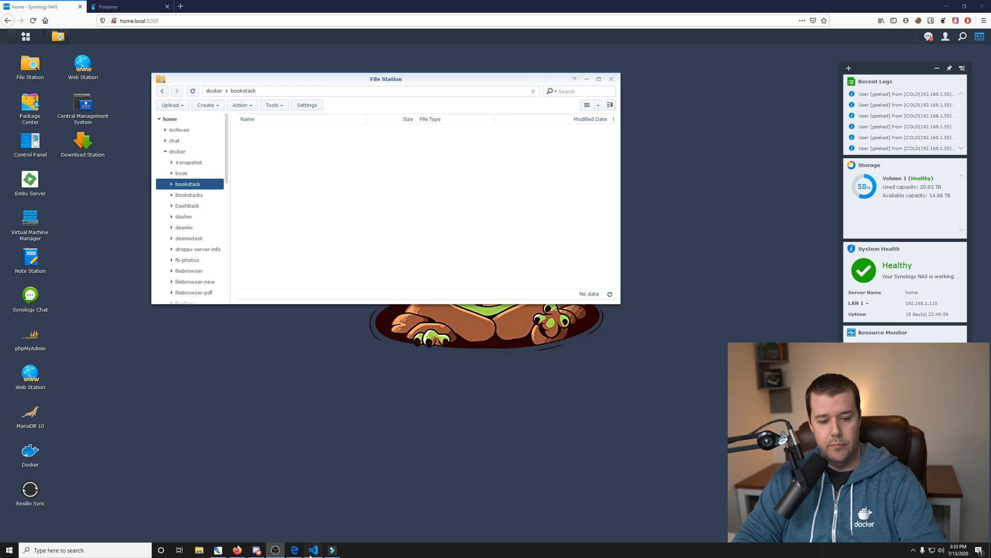
# - Return to VS Code and copy the whole compose text for Portainer
pyautogui.click(312, 549)
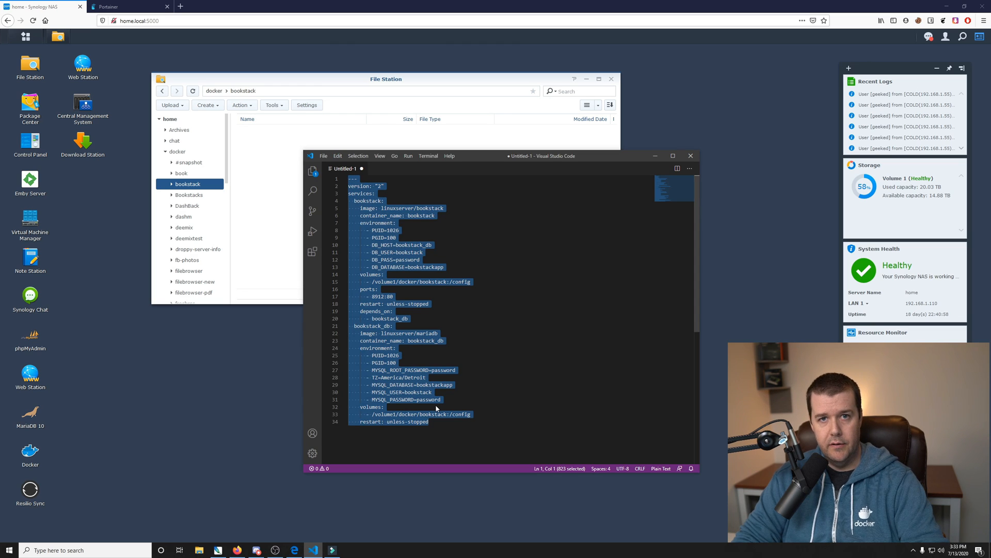
pyautogui.moveTo(421, 428)
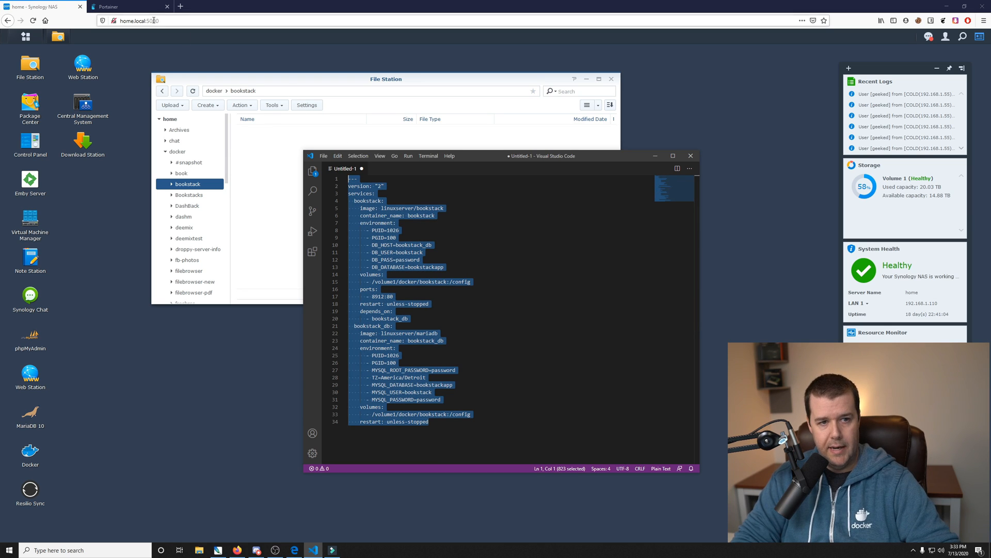
# - Deploy a new Portainer stack named bookstack from the pasted compose on host port 8912
pyautogui.click(130, 7)
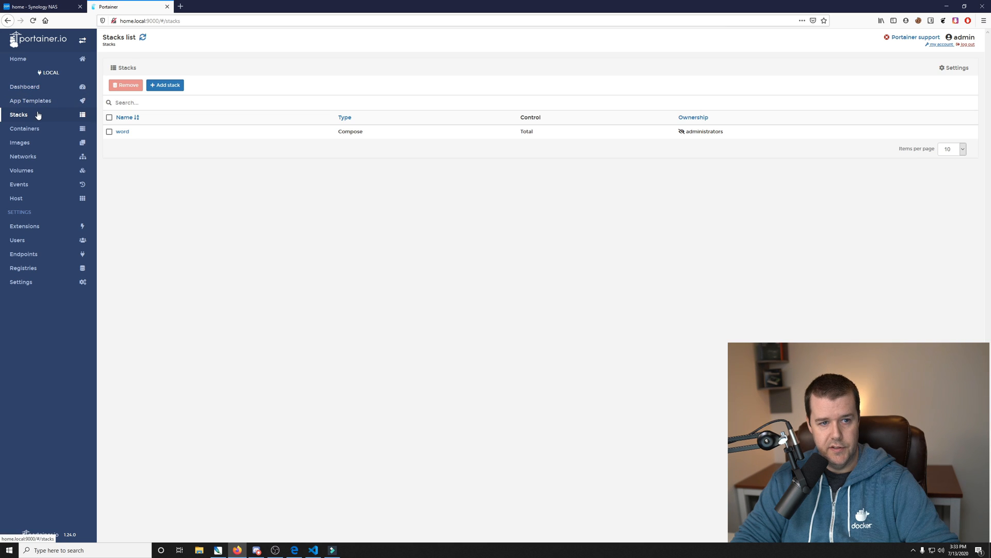
pyautogui.click(165, 84)
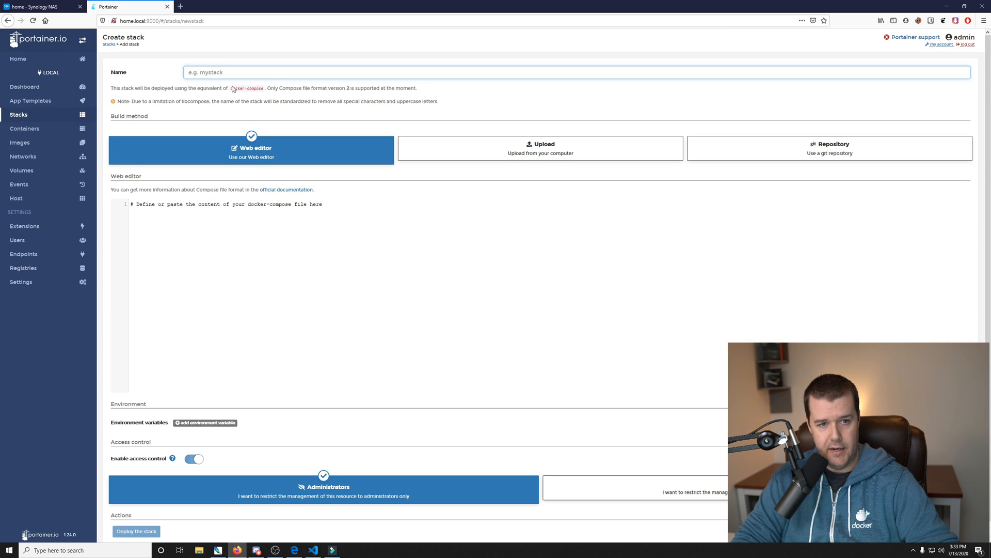
pyautogui.write('bookstack')
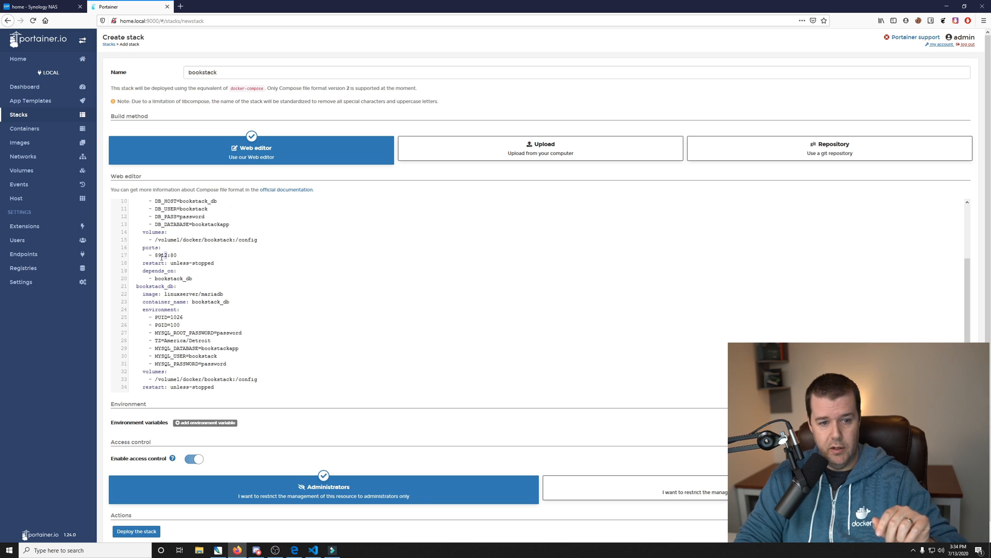
pyautogui.doubleClick(155, 255)
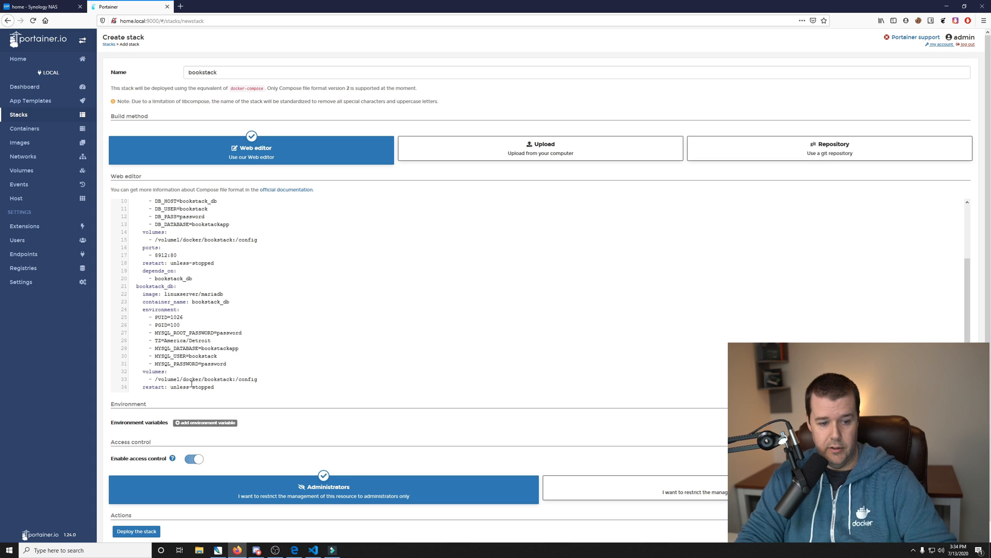
pyautogui.click(136, 531)
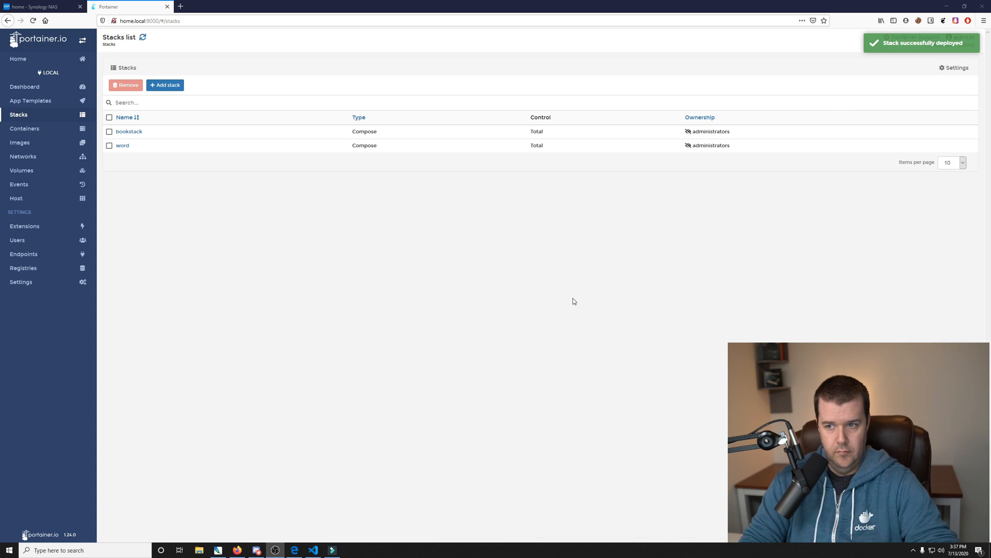
pyautogui.moveTo(935, 58)
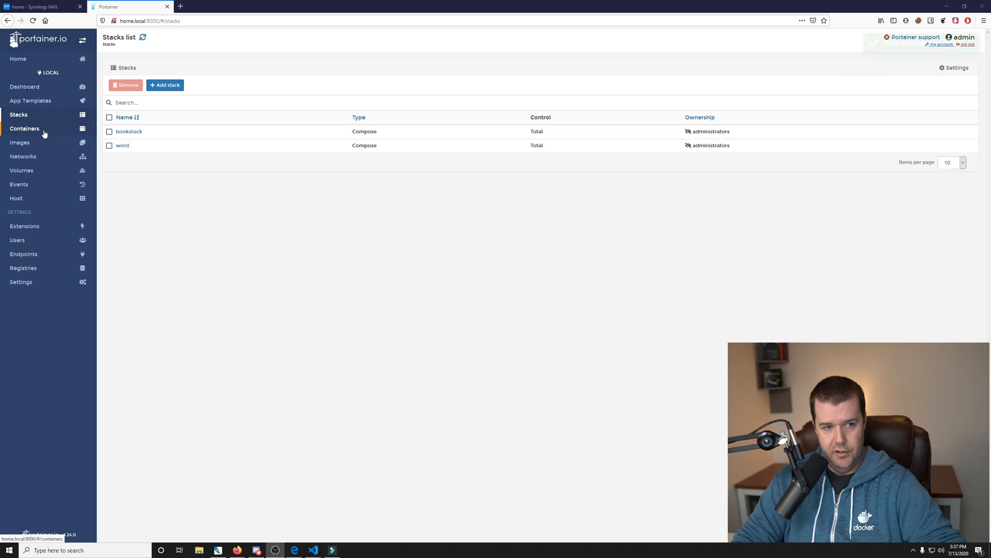
# - Check the bookstack container on port 8912 and inspect its logs while it starts
pyautogui.click(25, 128)
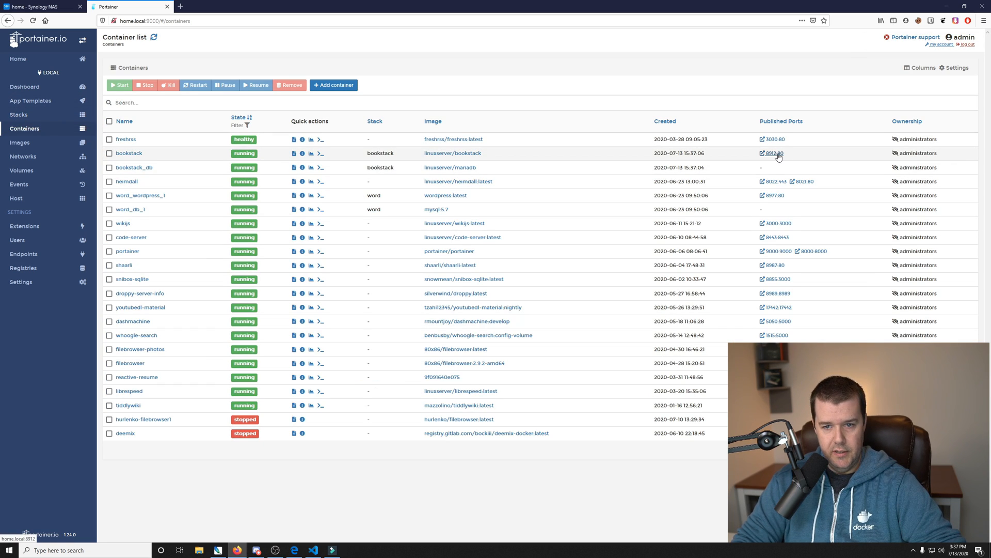
pyautogui.click(772, 153)
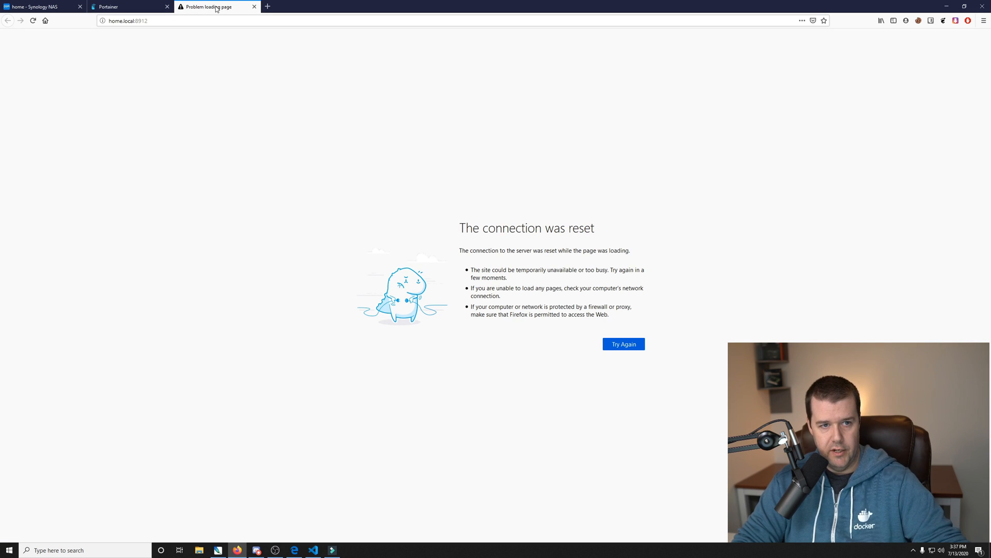
pyautogui.click(130, 7)
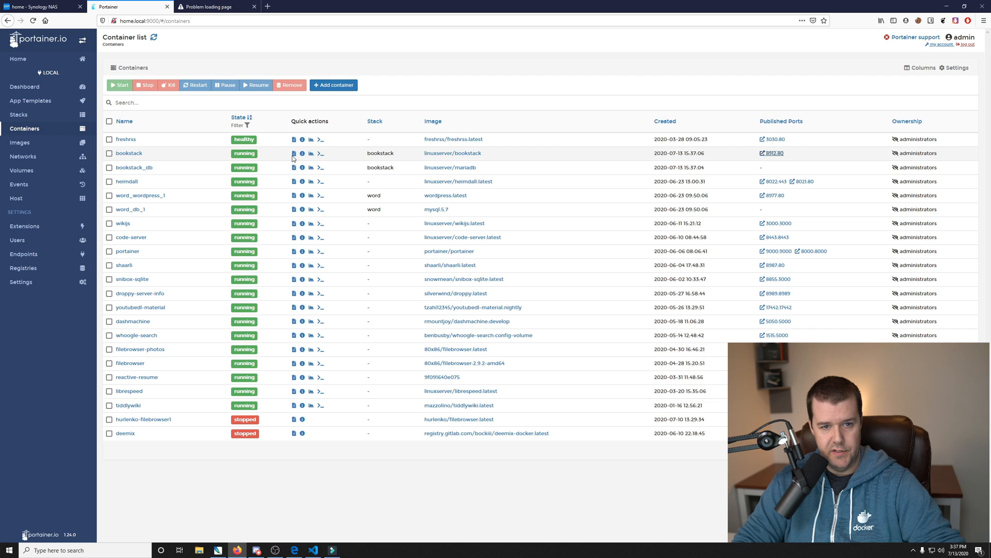
pyautogui.click(292, 153)
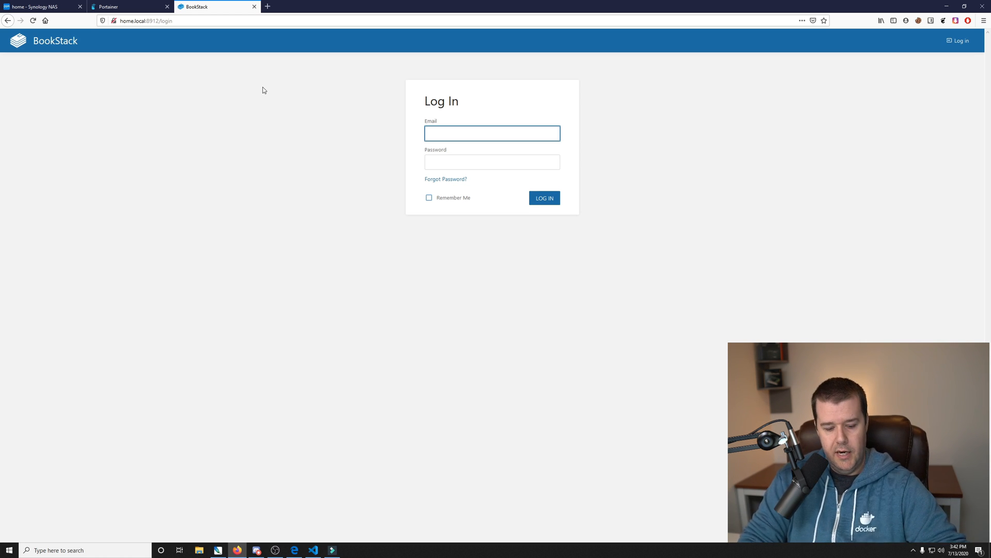
# - Log in to BookStack with the default admin email and password
pyautogui.write('admin@')
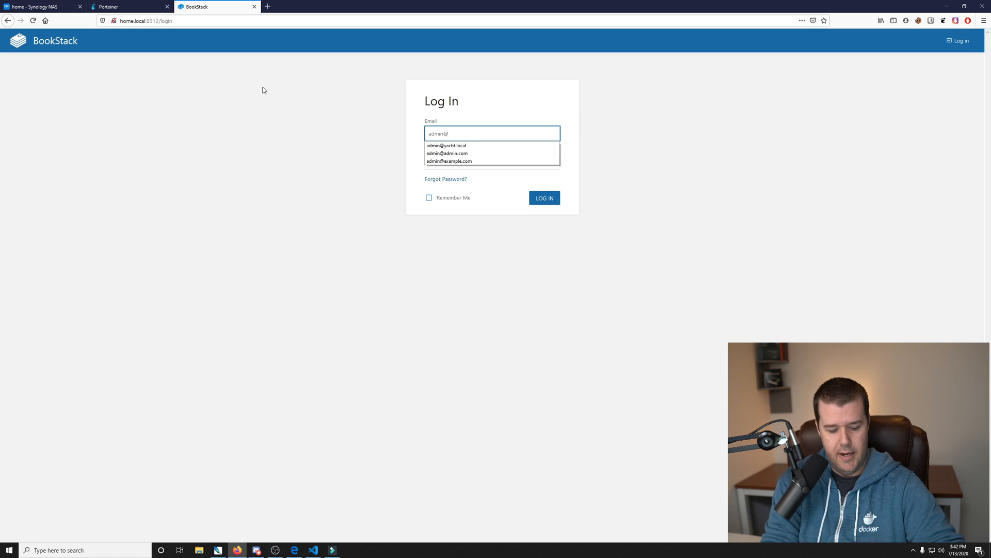
pyautogui.click(447, 153)
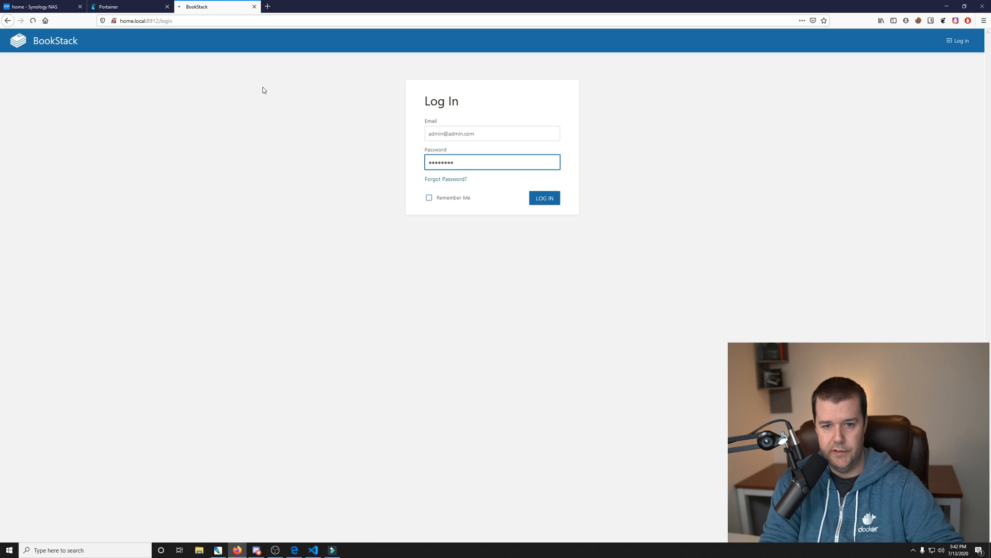
pyautogui.click(544, 198)
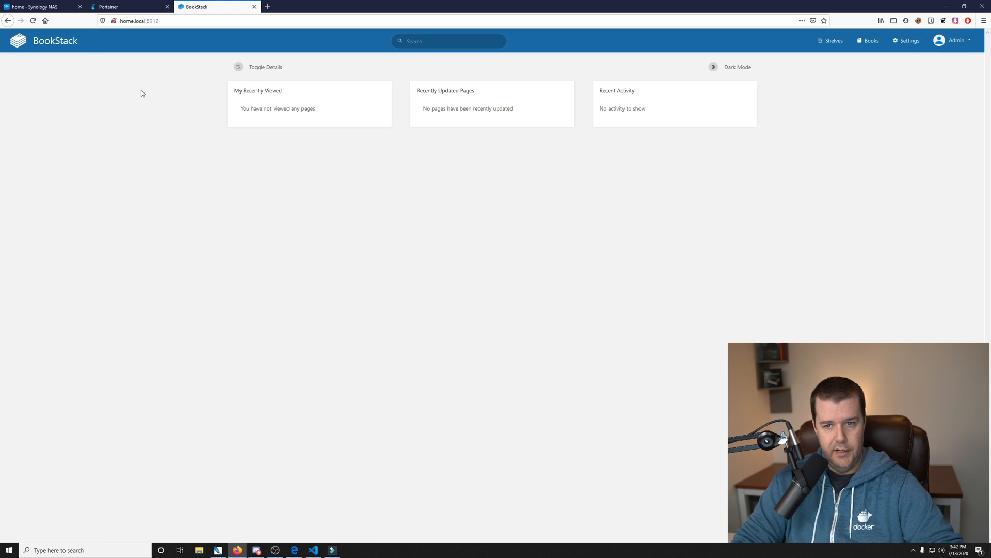